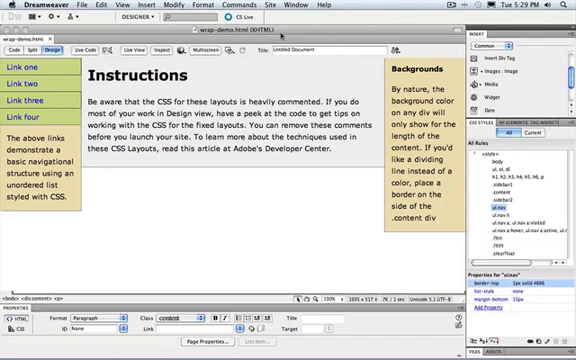
# Select all of the page's three-column content in Design view
pyautogui.doubleClick(230, 130)
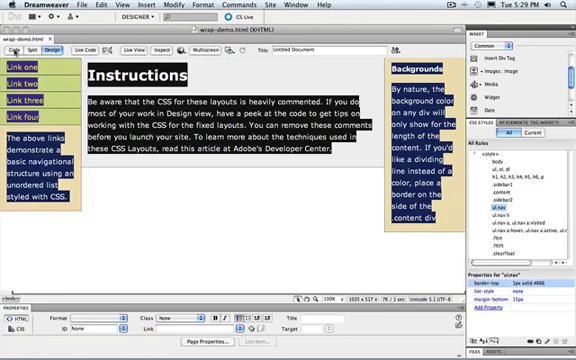
pyautogui.click(84, 48)
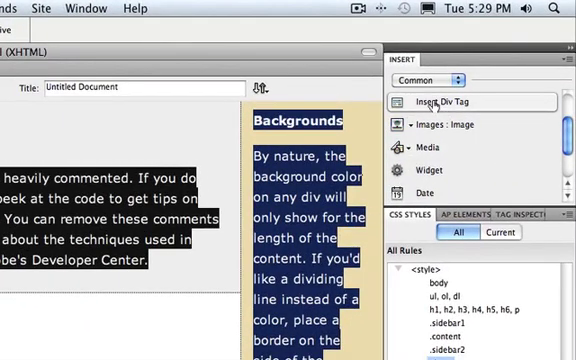
# Insert a div with ID 'wrapper' set to Wrap around selection and start a New CSS Rule for it
pyautogui.click(444, 100)
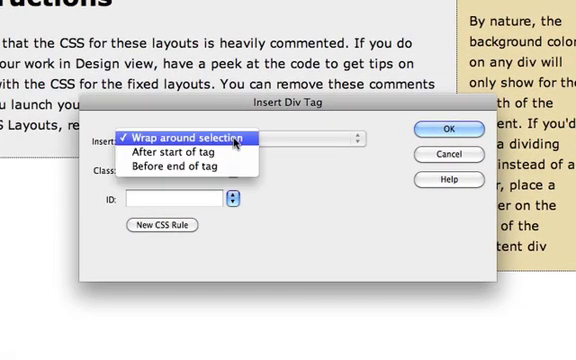
pyautogui.click(188, 138)
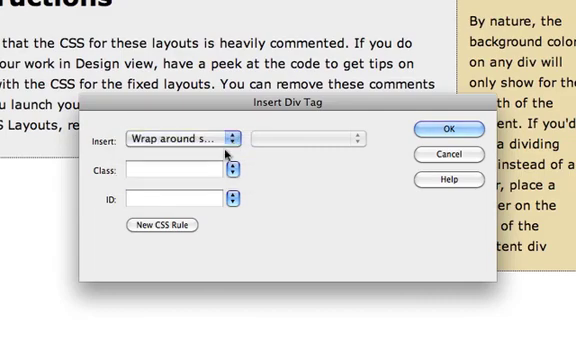
pyautogui.click(176, 196)
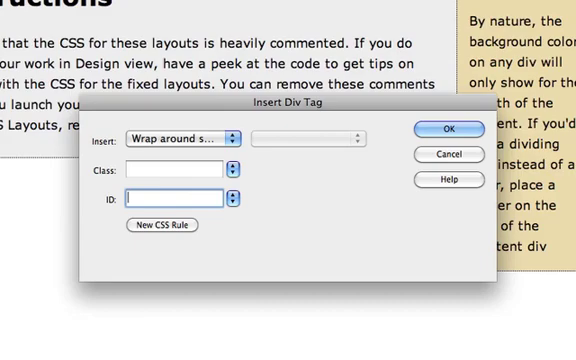
pyautogui.write('wrapper')
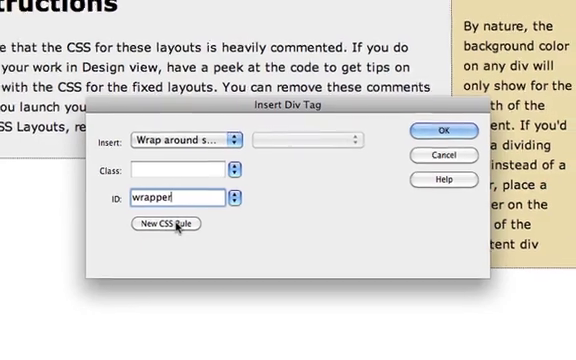
pyautogui.click(164, 224)
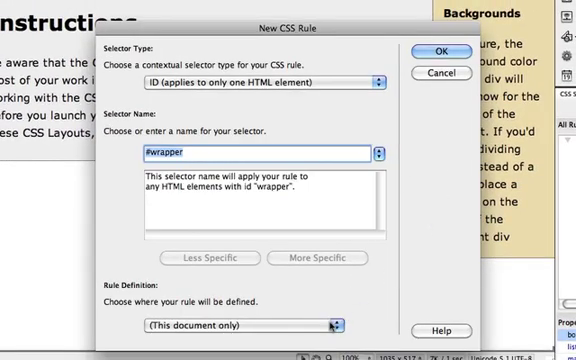
pyautogui.moveTo(420, 124)
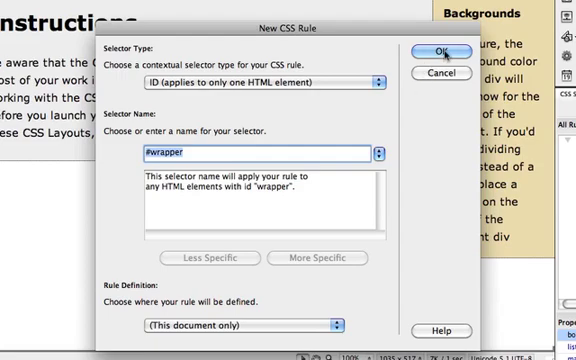
# Confirm the #wrapper rule and give it an 800 px width in the Box category
pyautogui.click(444, 52)
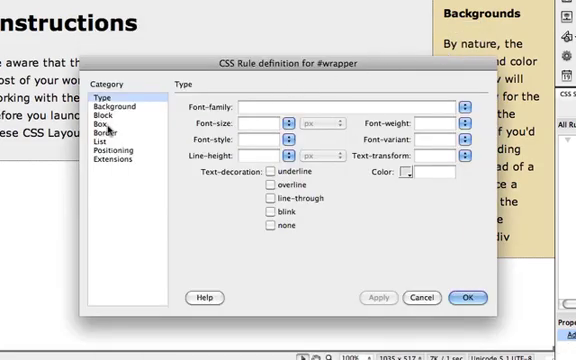
pyautogui.click(116, 118)
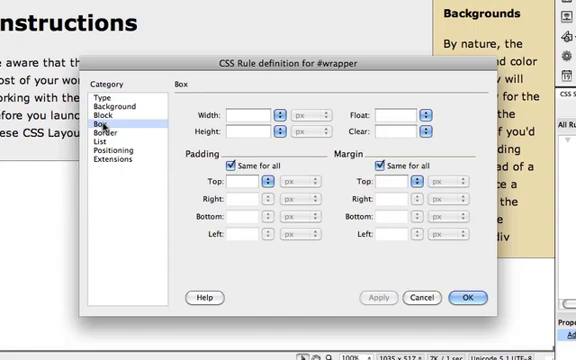
pyautogui.click(250, 114)
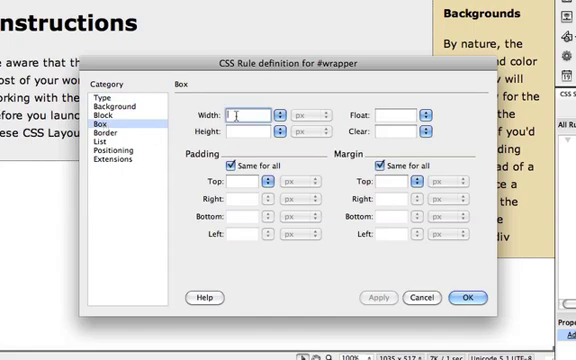
pyautogui.write('8')
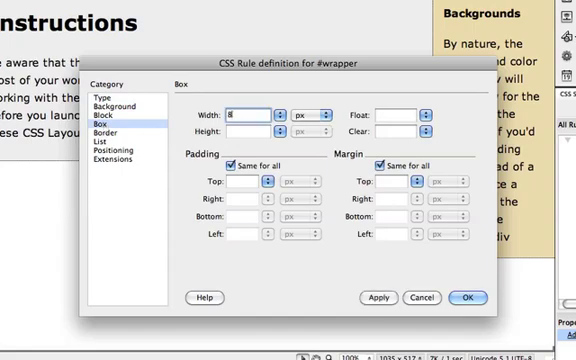
pyautogui.write('800')
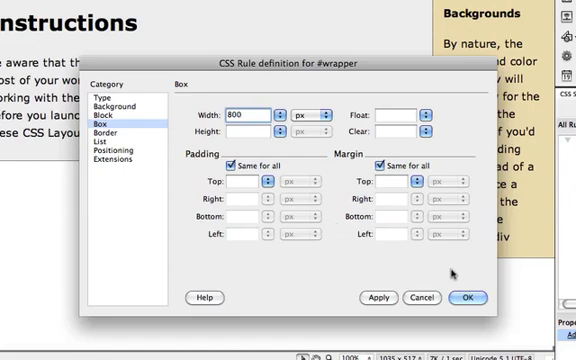
pyautogui.click(468, 298)
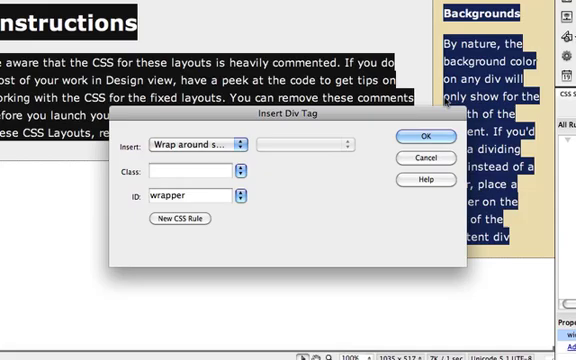
pyautogui.click(424, 136)
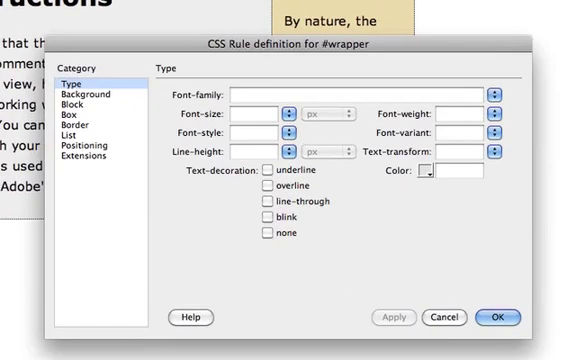
# Set the #wrapper rule's left and right margins to auto so the layout is centred
pyautogui.click(68, 114)
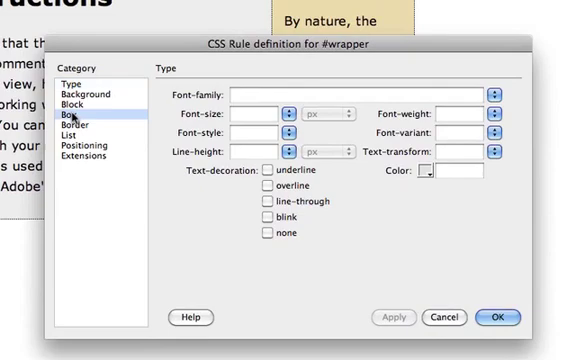
pyautogui.click(76, 118)
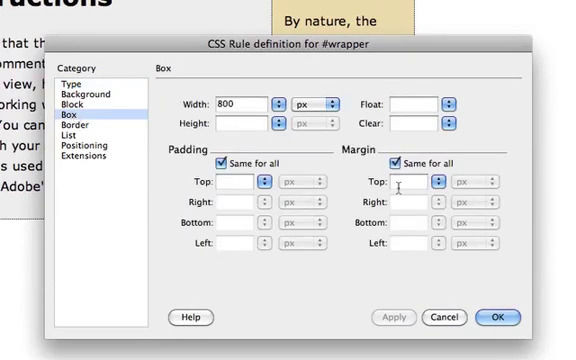
pyautogui.click(392, 160)
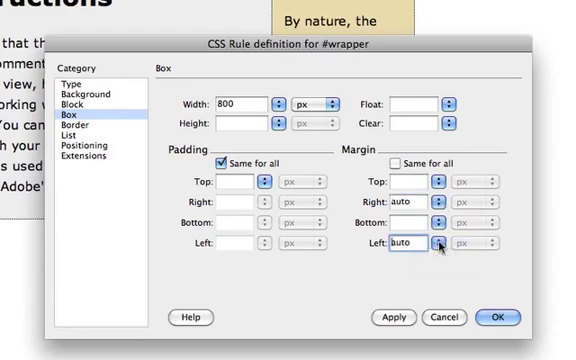
pyautogui.click(518, 316)
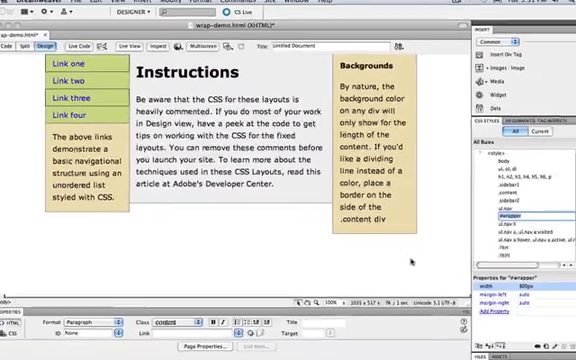